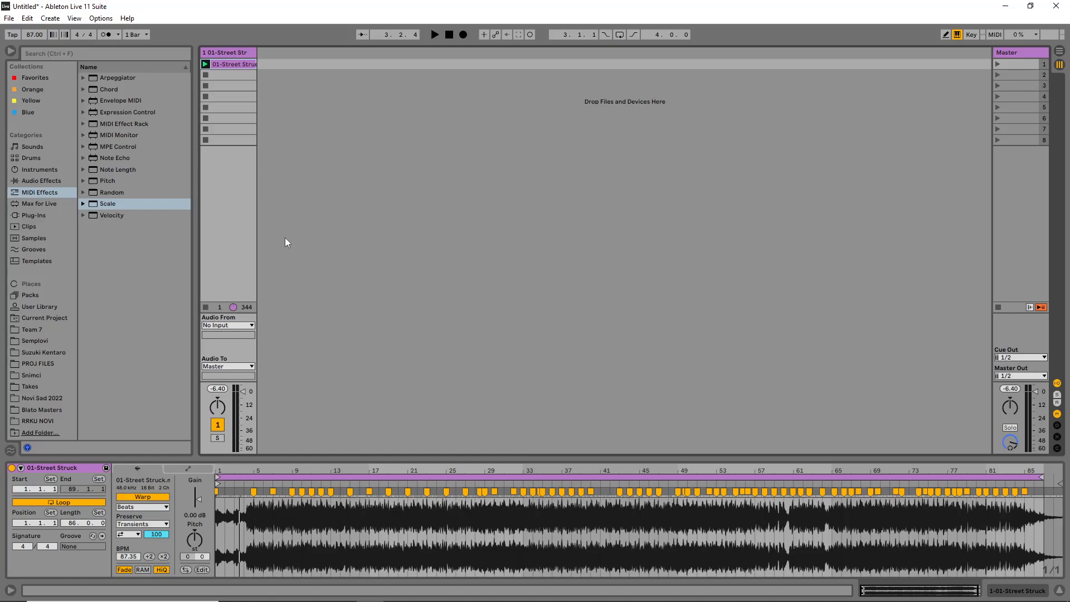
pyautogui.moveTo(290, 218)
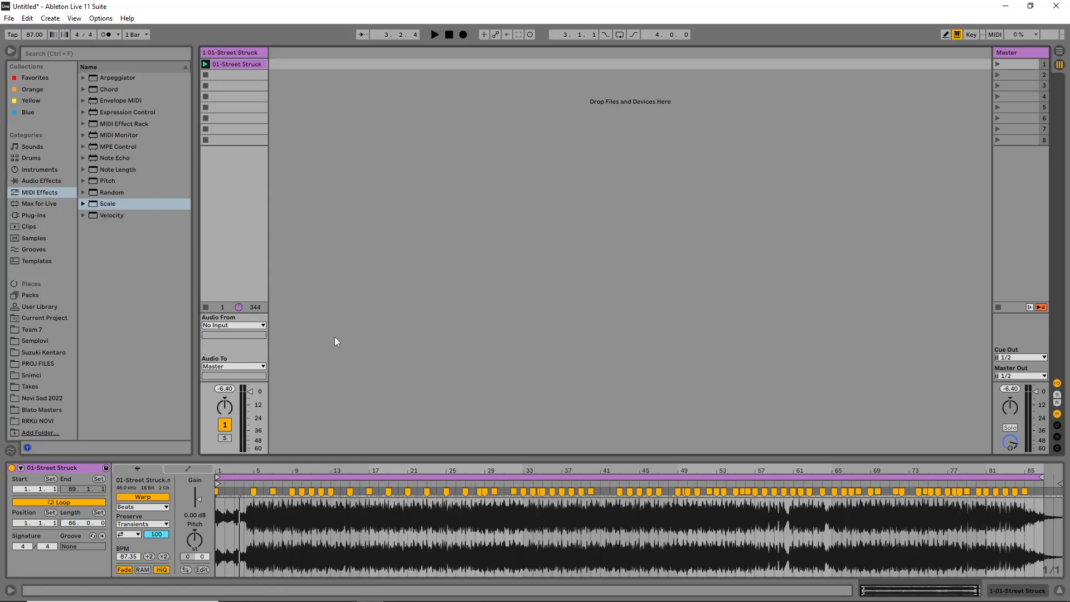
pyautogui.moveTo(332, 328)
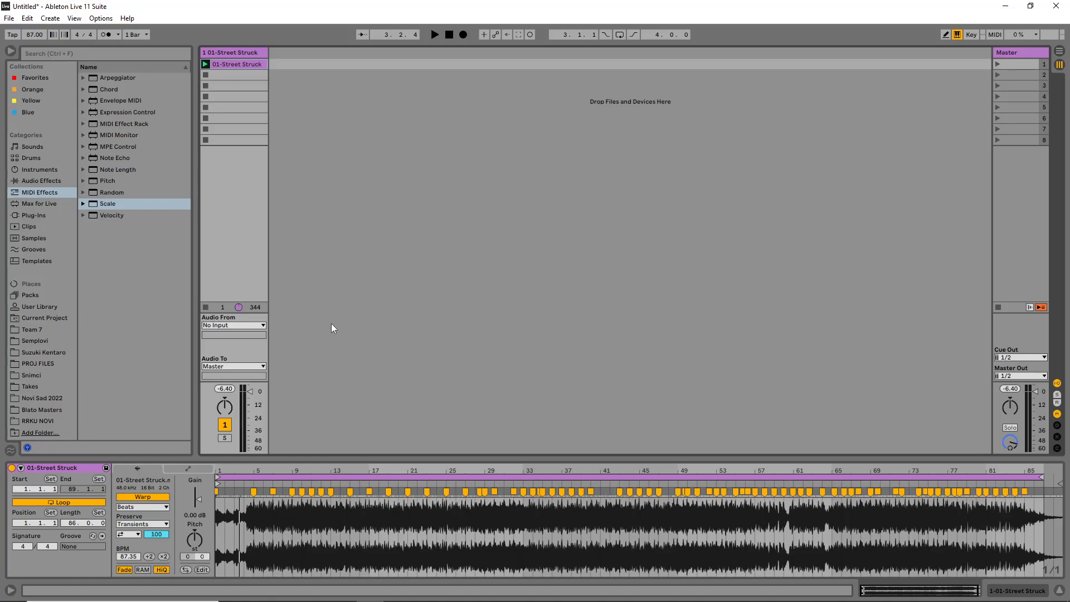
pyautogui.moveTo(362, 348)
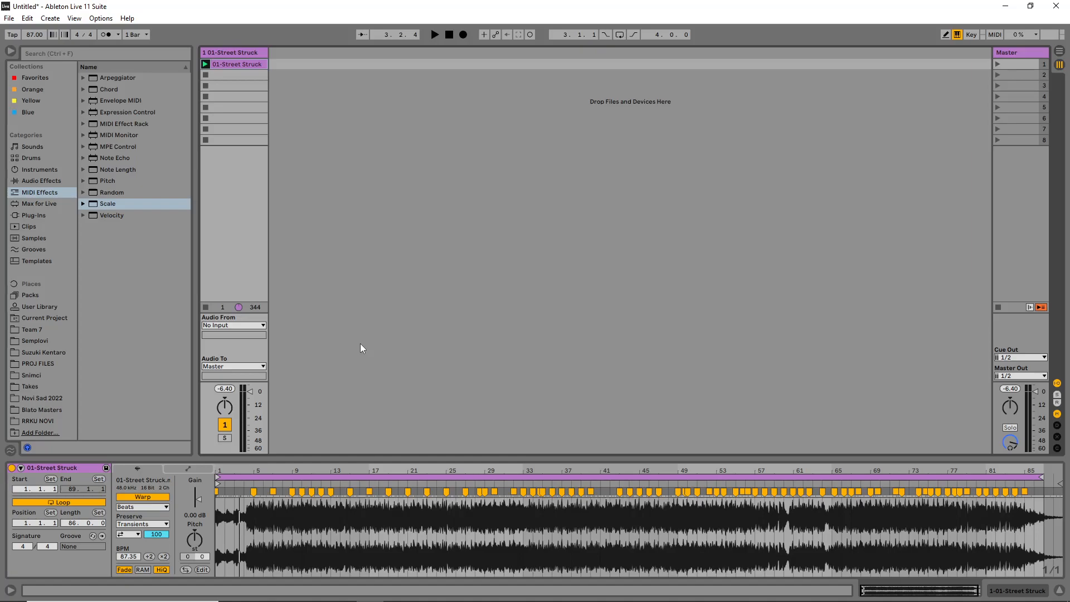
# - Start transport playback to audition the 01-Street Struck clip
pyautogui.click(205, 63)
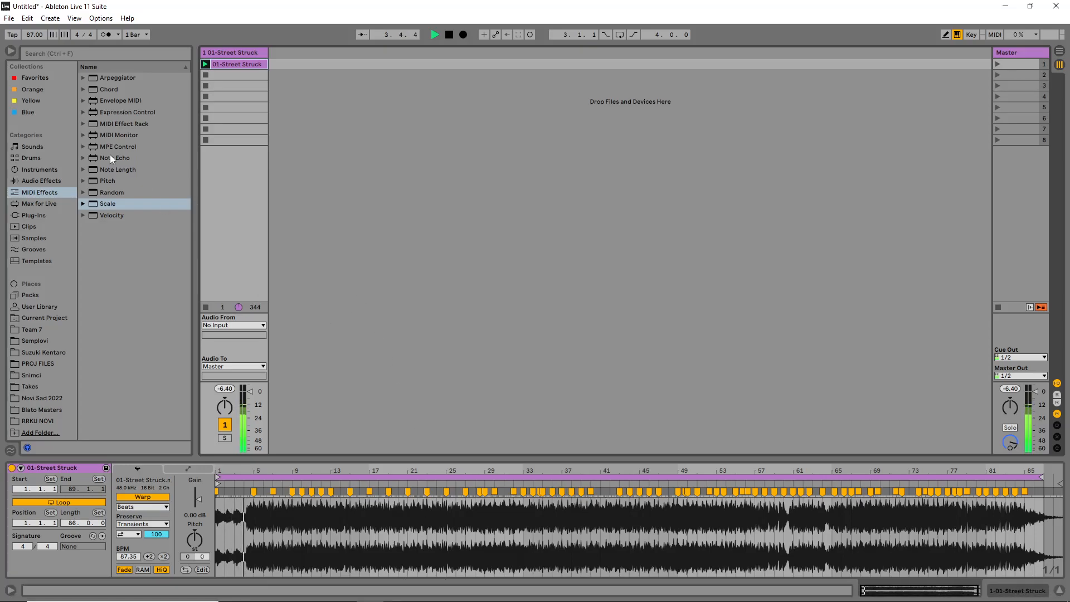
# - Browse the Audio Effects and Favorites categories before inserting a new track
pyautogui.click(41, 180)
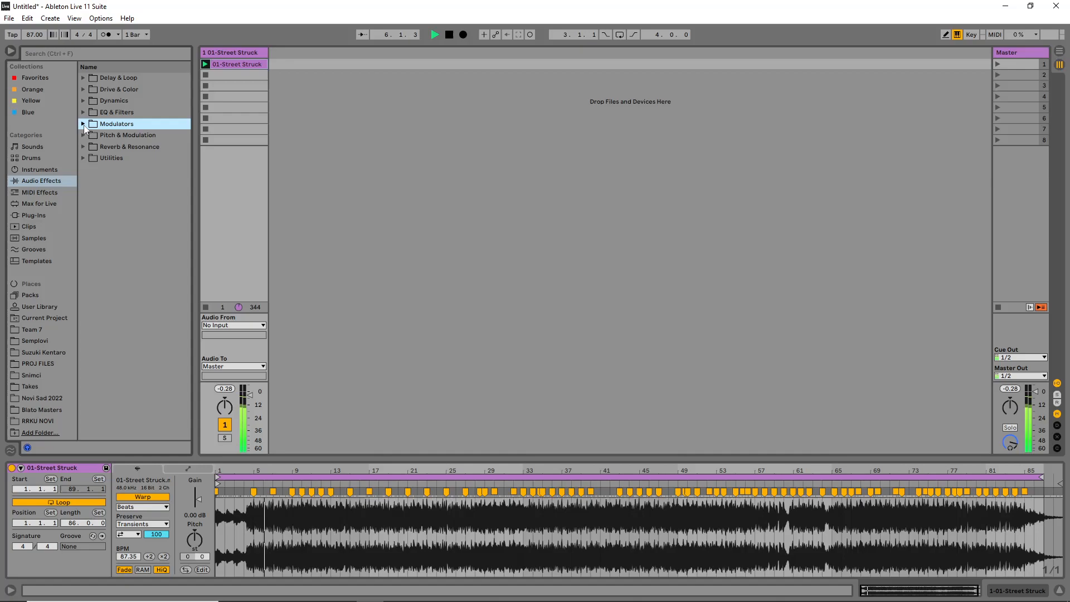
pyautogui.click(34, 77)
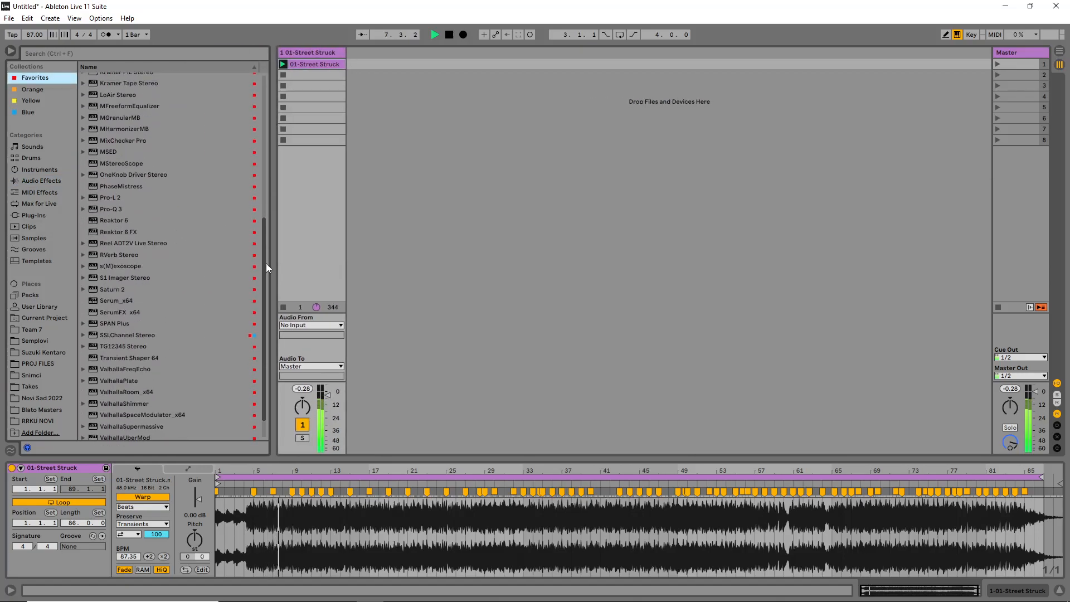
pyautogui.click(41, 180)
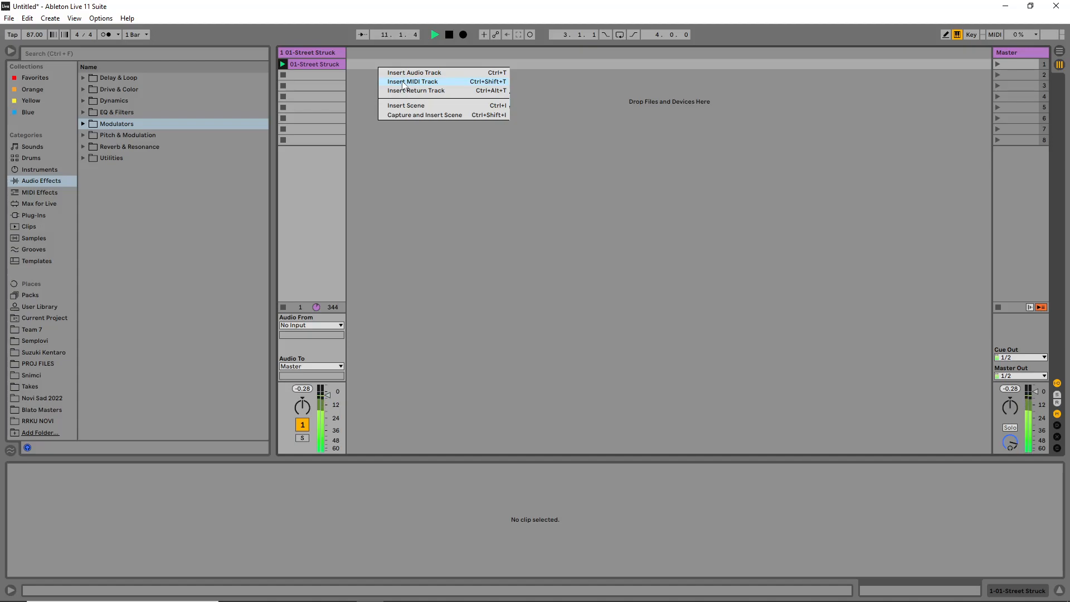
# - Insert a MIDI track, load Reaktor 6 from a 'reaktor' search, and load the Spiral.ens sequencer
pyautogui.click(413, 82)
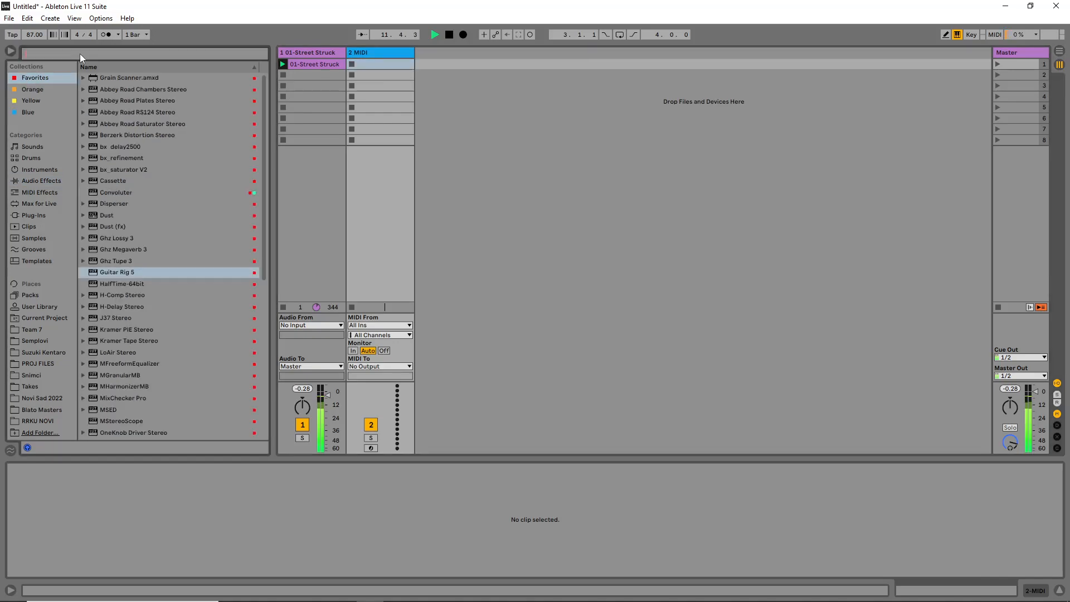
pyautogui.write('reaktor')
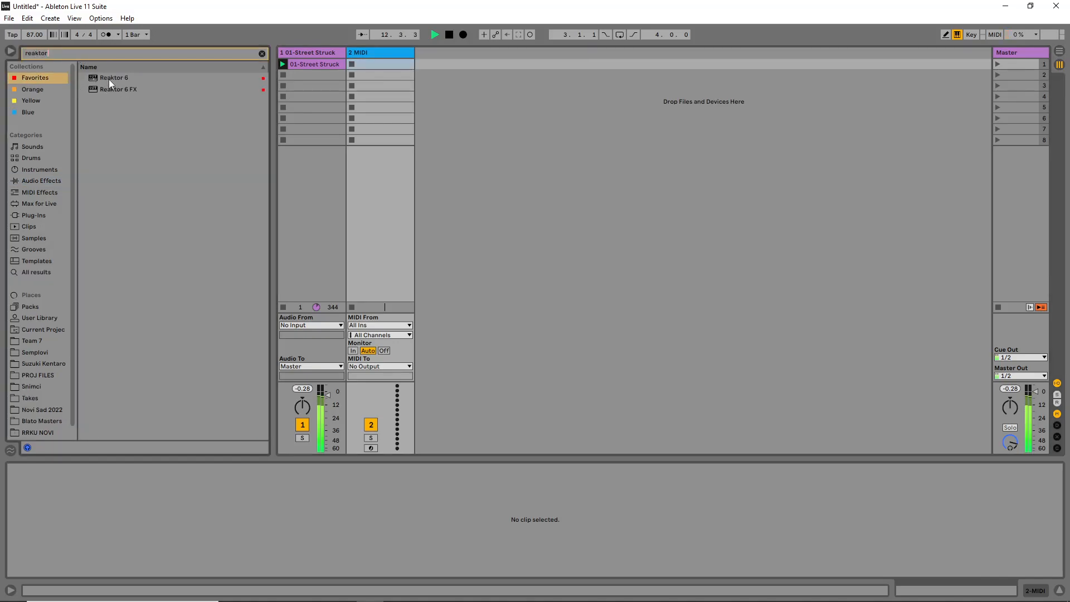
pyautogui.doubleClick(114, 77)
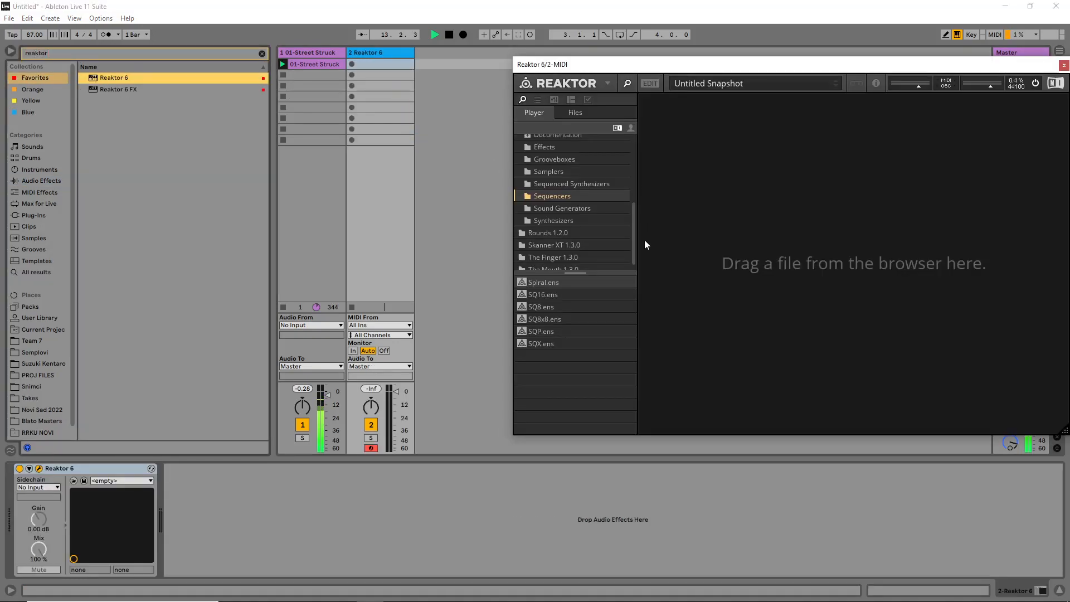
pyautogui.doubleClick(543, 282)
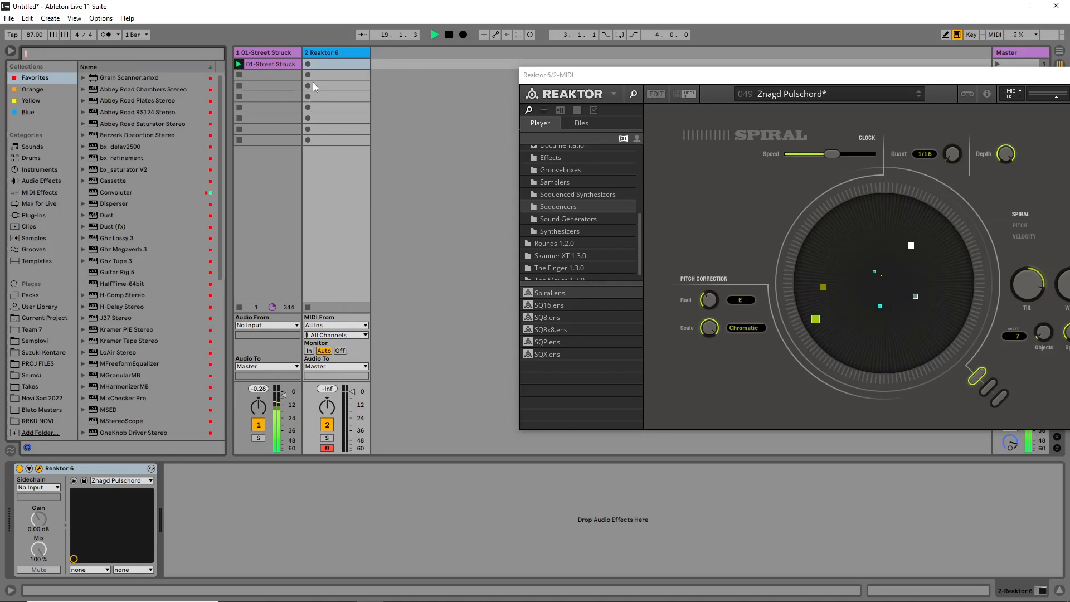
# - Stop the transport, drag the Reaktor Spiral window left into full view, and show Instruments
pyautogui.click(449, 35)
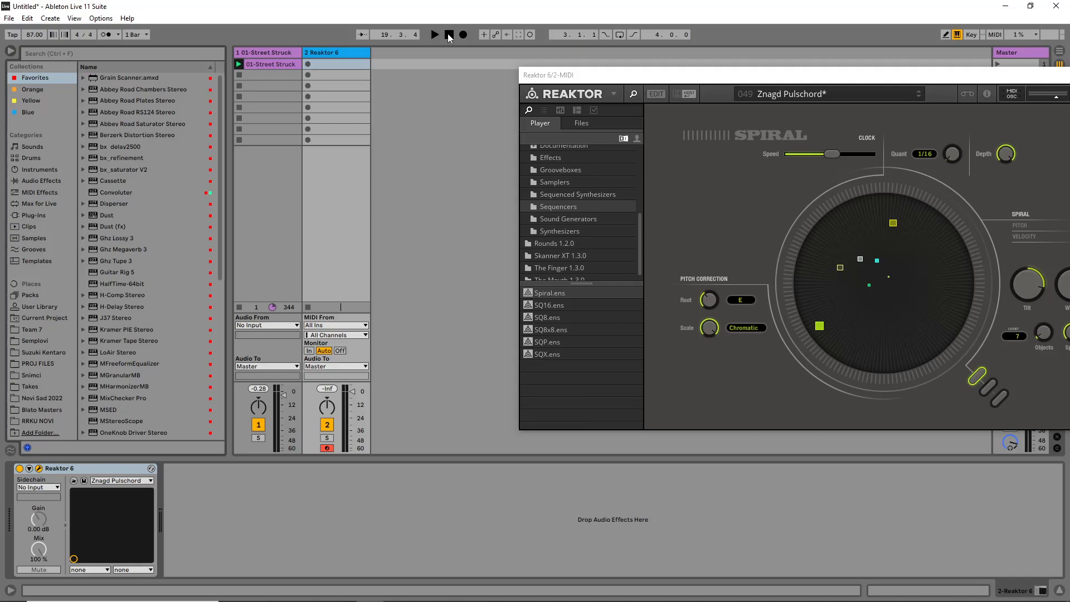
pyautogui.click(270, 63)
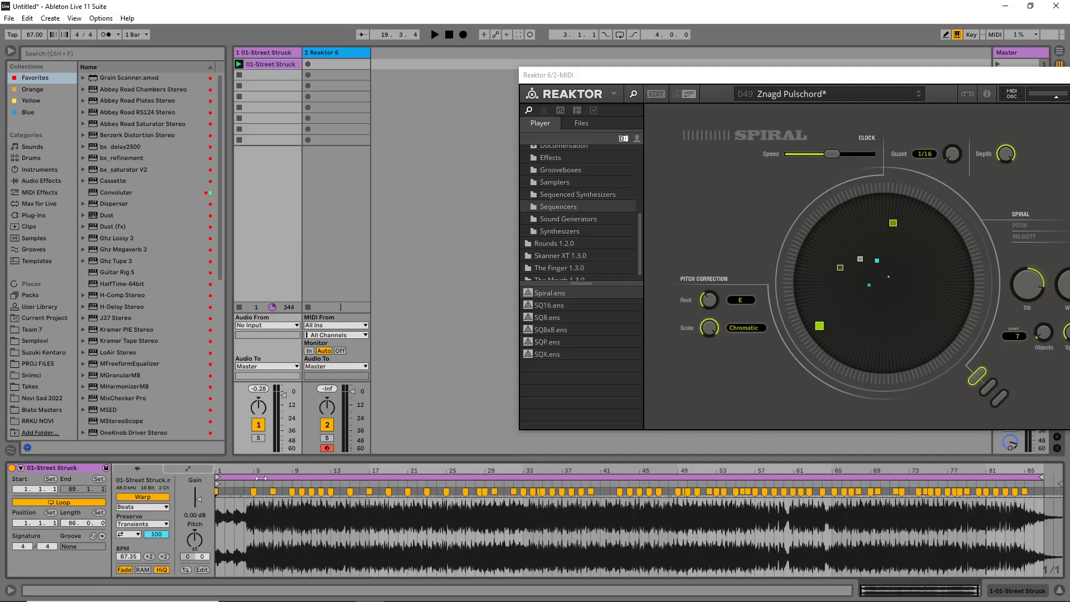
pyautogui.moveTo(547, 75); pyautogui.dragTo(402, 56)
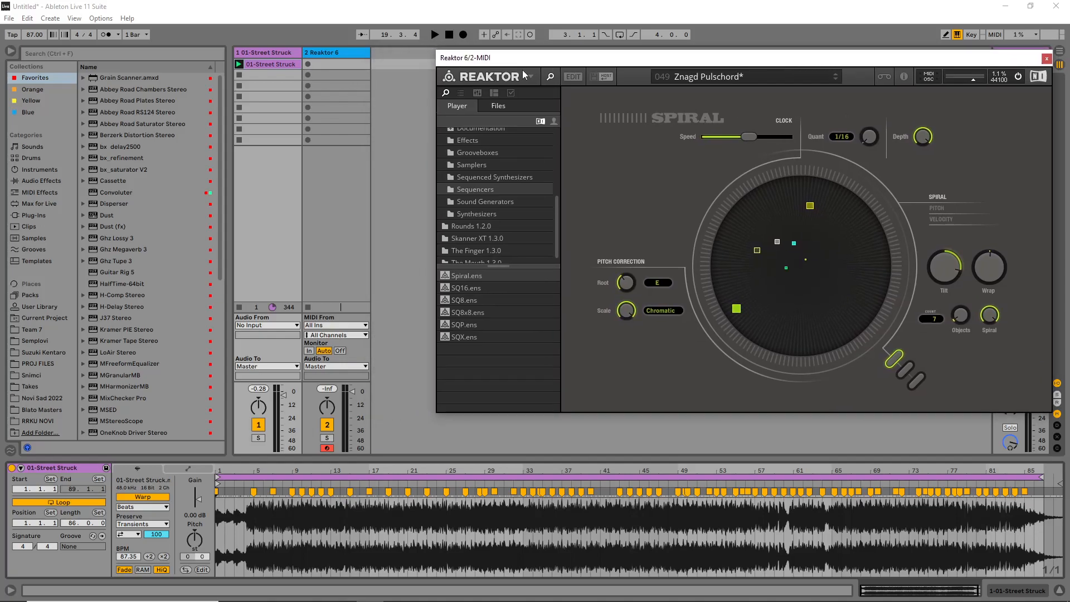
pyautogui.click(39, 169)
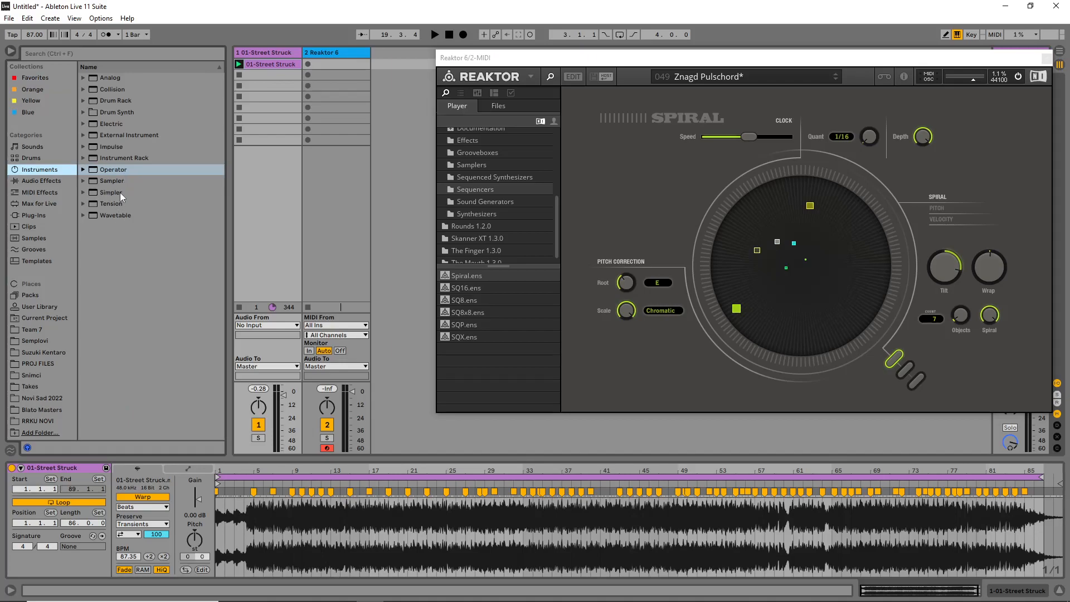
# - Slice the 01-Street Struck clip to a new MIDI track, one slice per warp marker
pyautogui.doubleClick(111, 191)
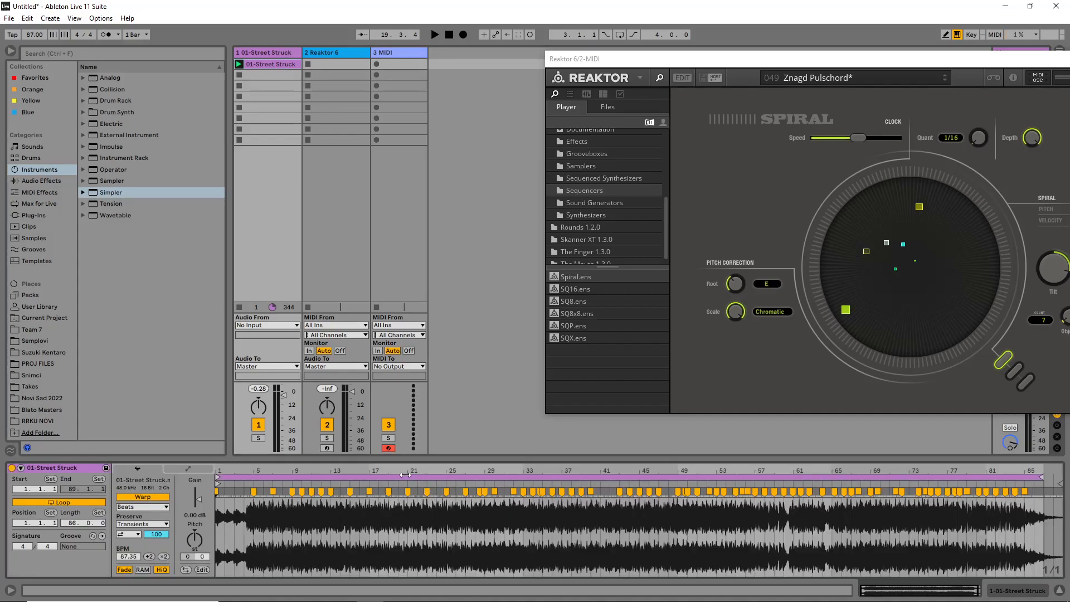
pyautogui.rightClick(443, 492)
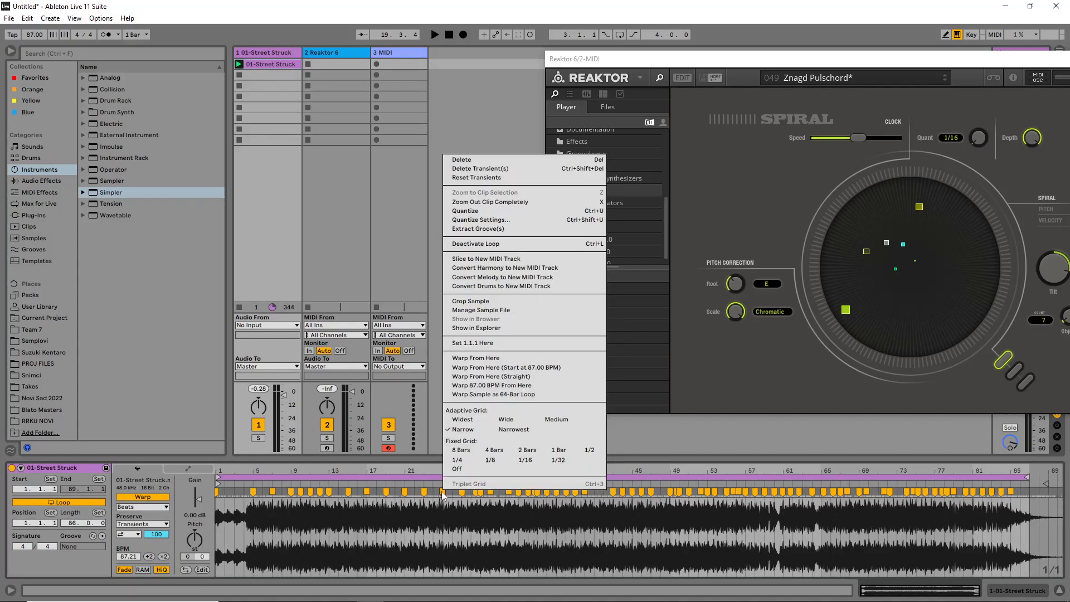
pyautogui.moveTo(476, 244)
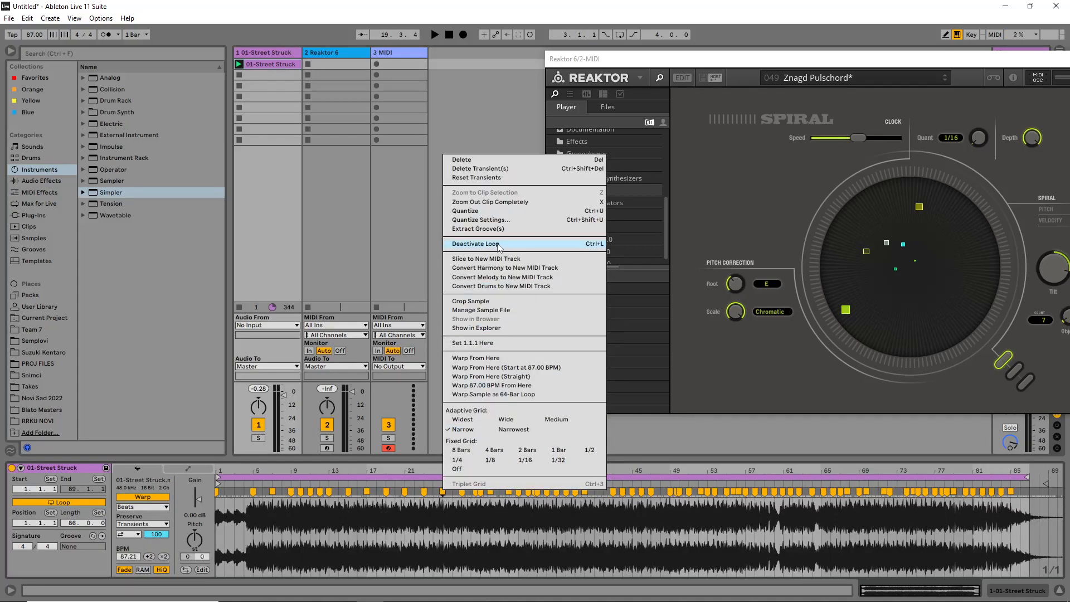
pyautogui.click(486, 258)
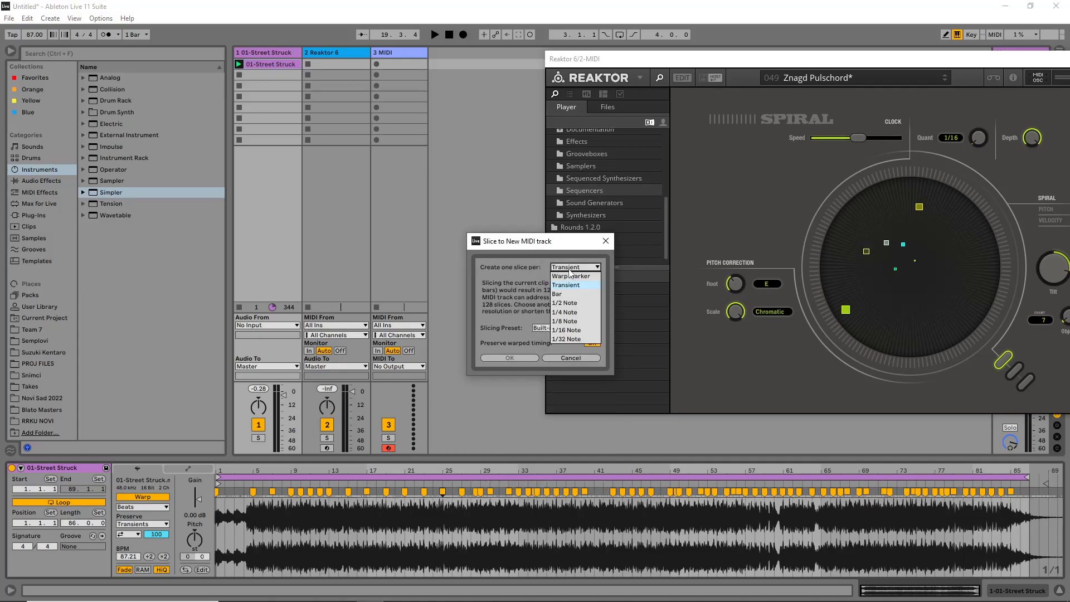
pyautogui.click(572, 276)
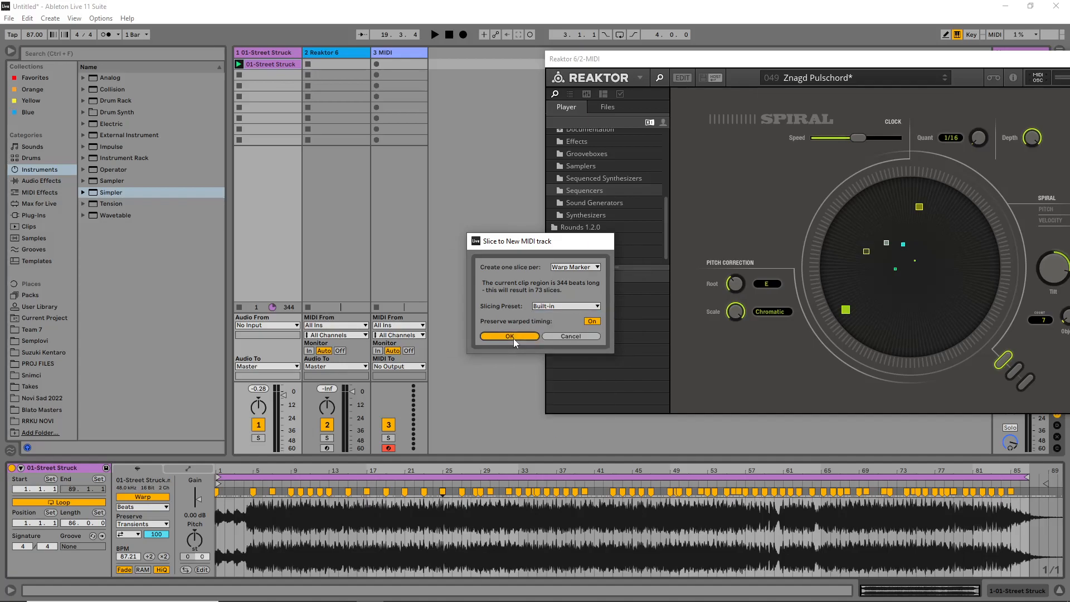
pyautogui.click(509, 335)
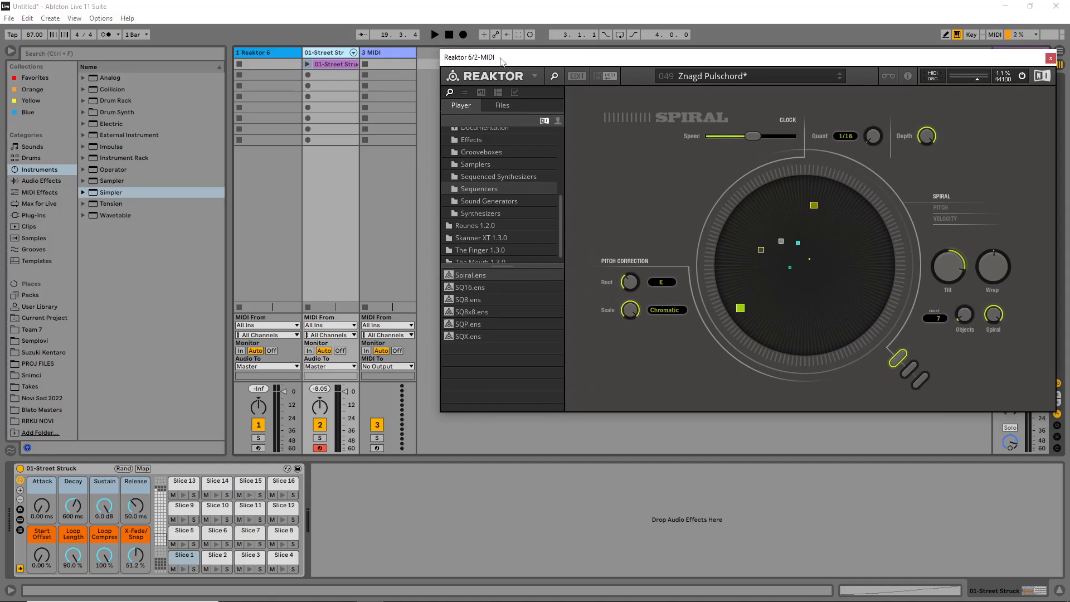
pyautogui.moveTo(492, 57); pyautogui.dragTo(492, 50)
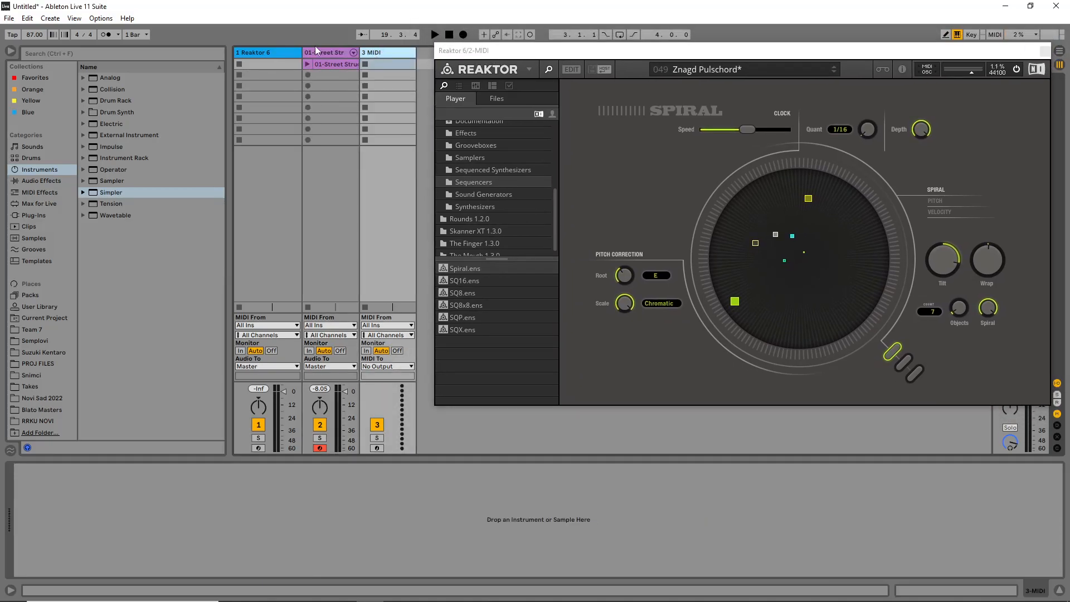
pyautogui.click(331, 53)
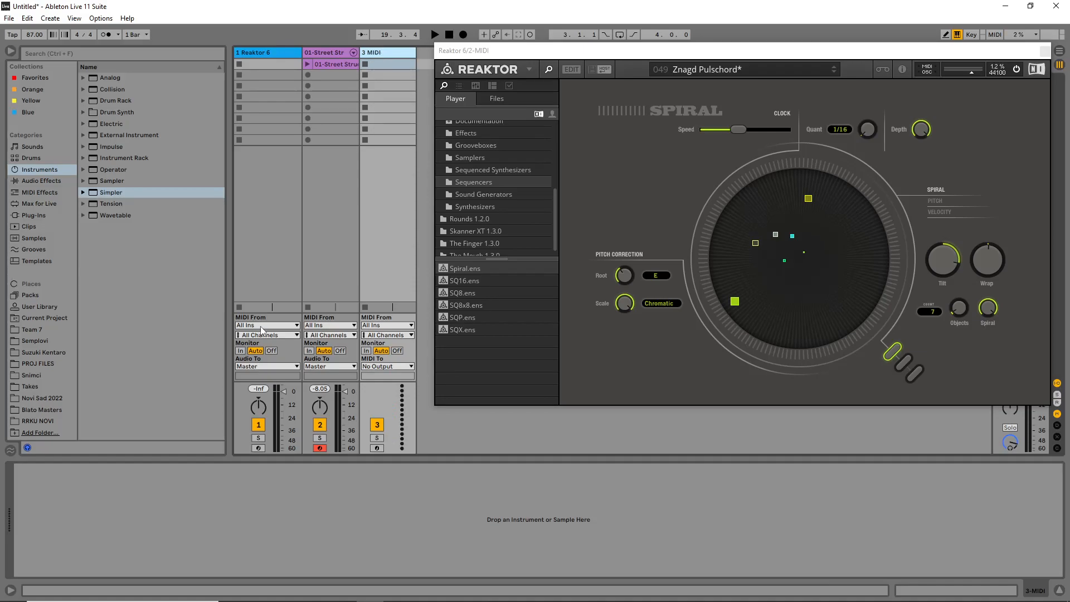
pyautogui.click(267, 324)
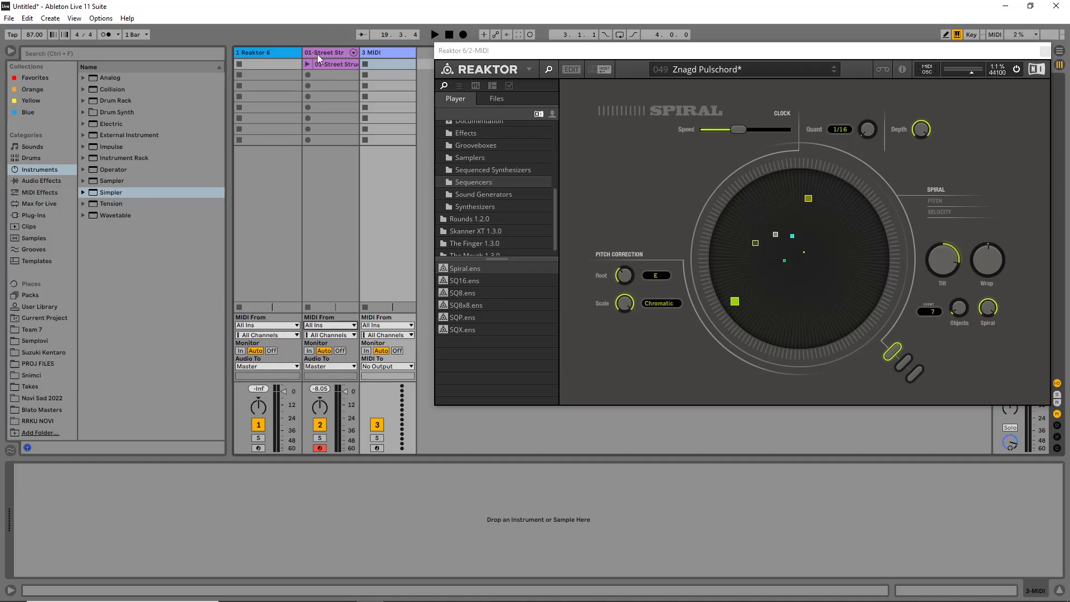
pyautogui.click(328, 53)
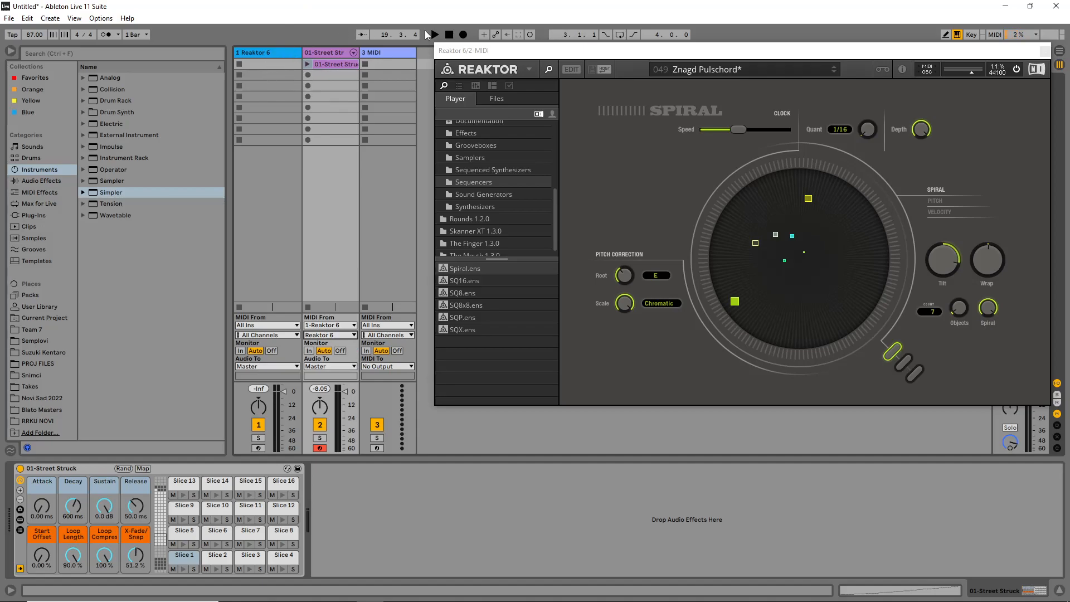
# - Switch Spiral to its PITCH page with clock quantize at 1/8
pyautogui.click(434, 35)
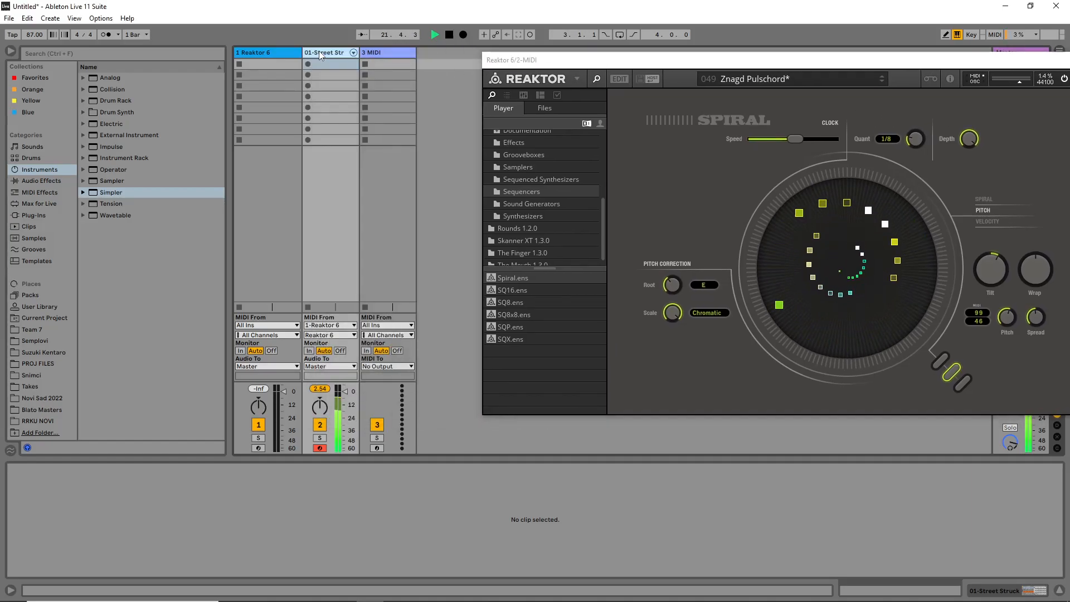
# - Select the sliced Street Struck track and lower Simpler's sustain to -24 dB, loop length 12%
pyautogui.click(330, 52)
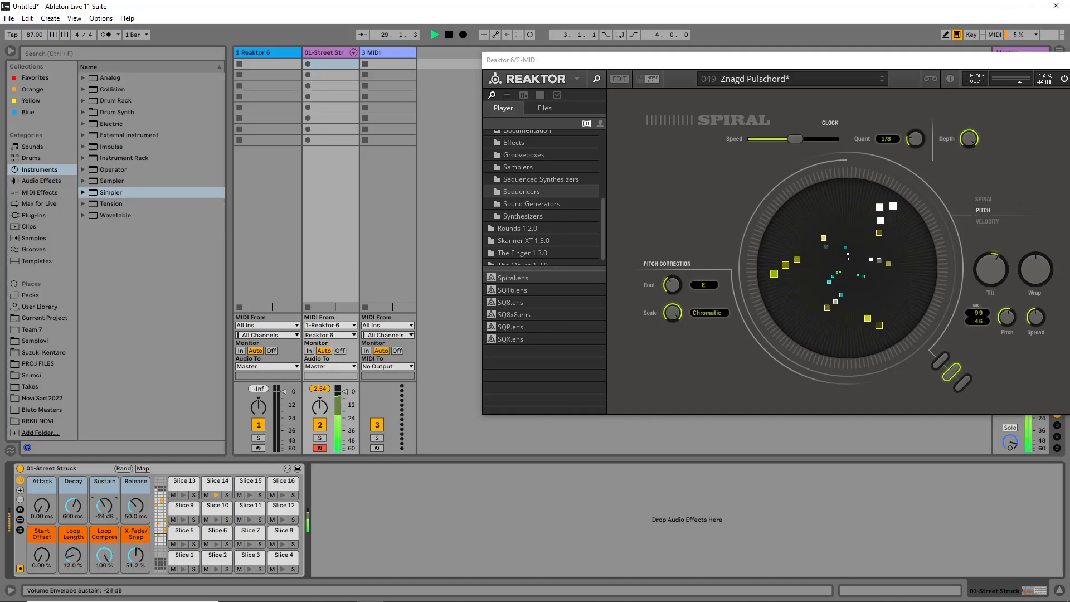
pyautogui.moveTo(104, 504); pyautogui.dragTo(104, 511)
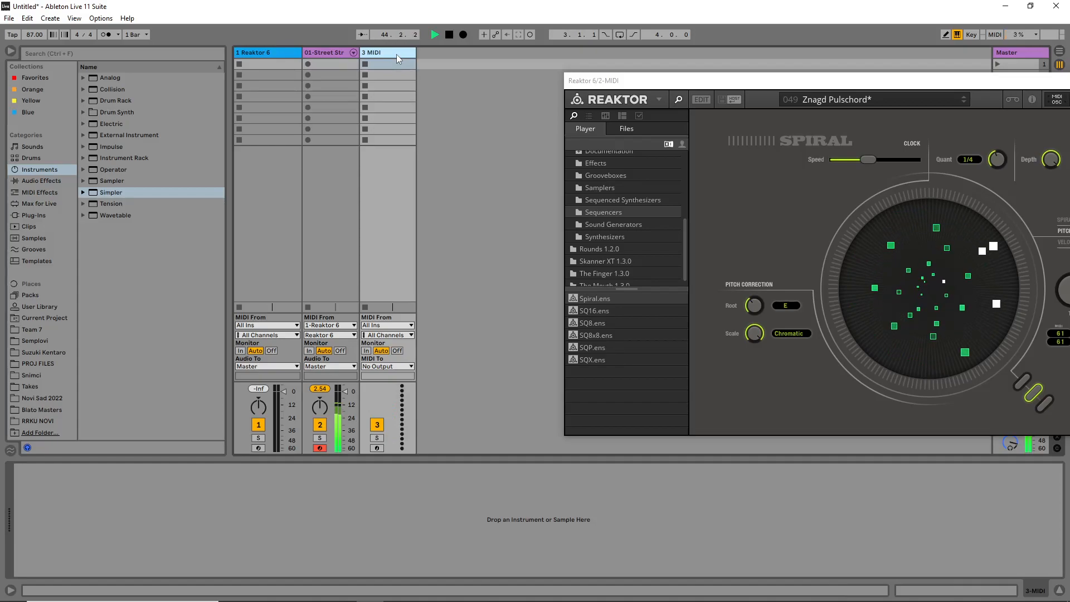
# - Delete the empty 3 MIDI track, then adjust Spiral's Pitch range knob and clock Speed slider
pyautogui.click(331, 52)
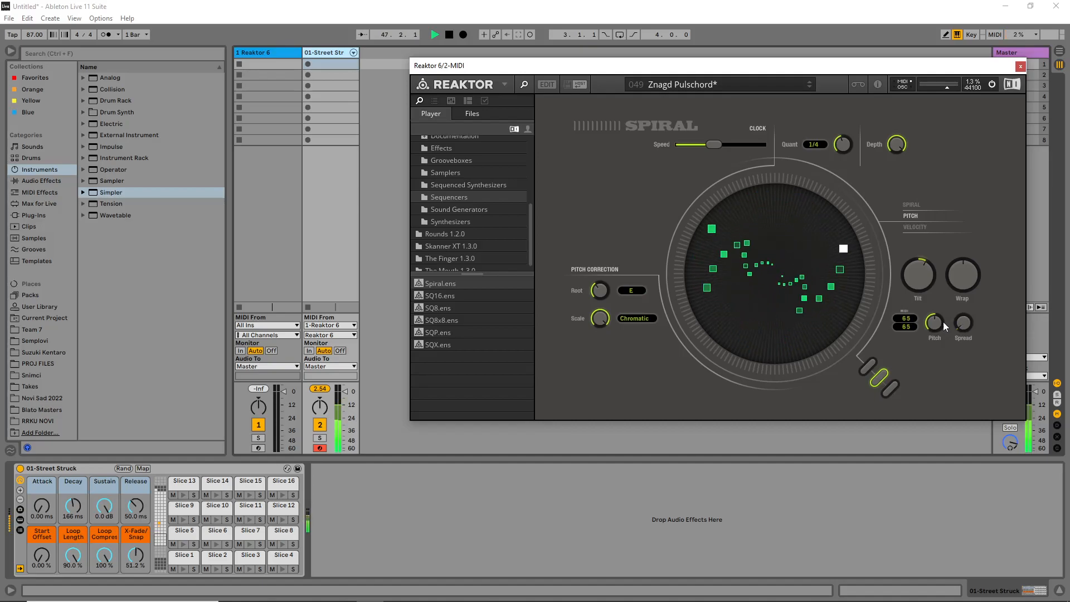
pyautogui.moveTo(935, 322); pyautogui.dragTo(934, 341)
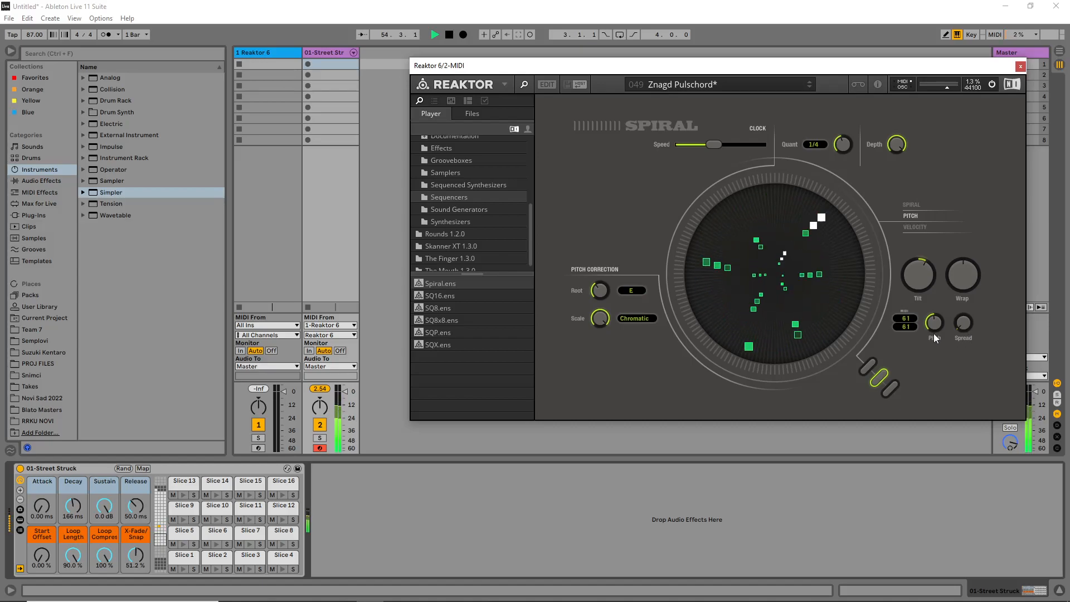
pyautogui.moveTo(934, 322); pyautogui.dragTo(934, 314)
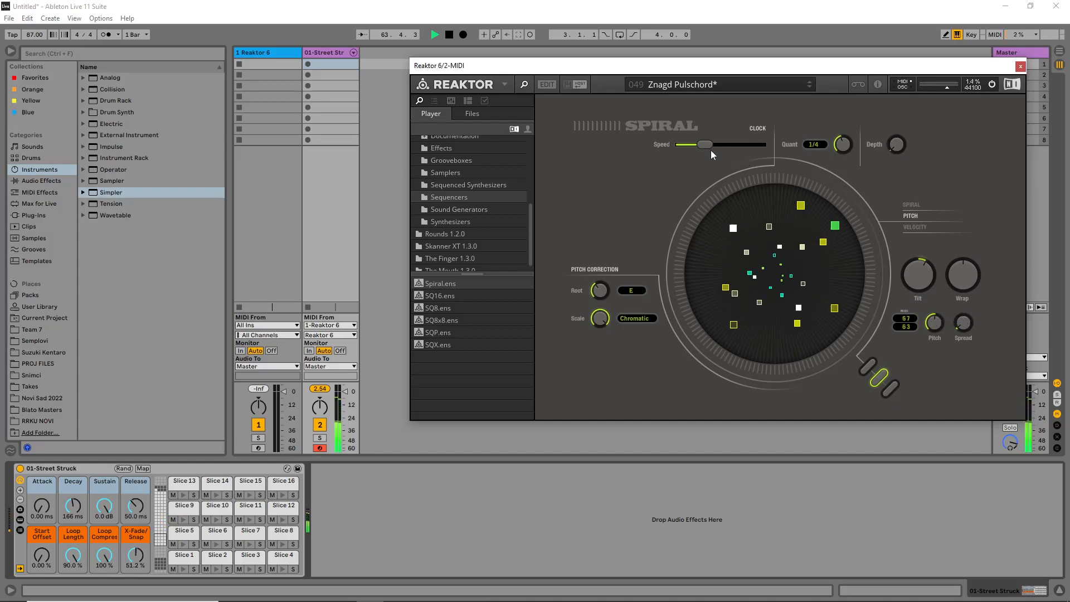
pyautogui.moveTo(703, 143); pyautogui.dragTo(713, 144)
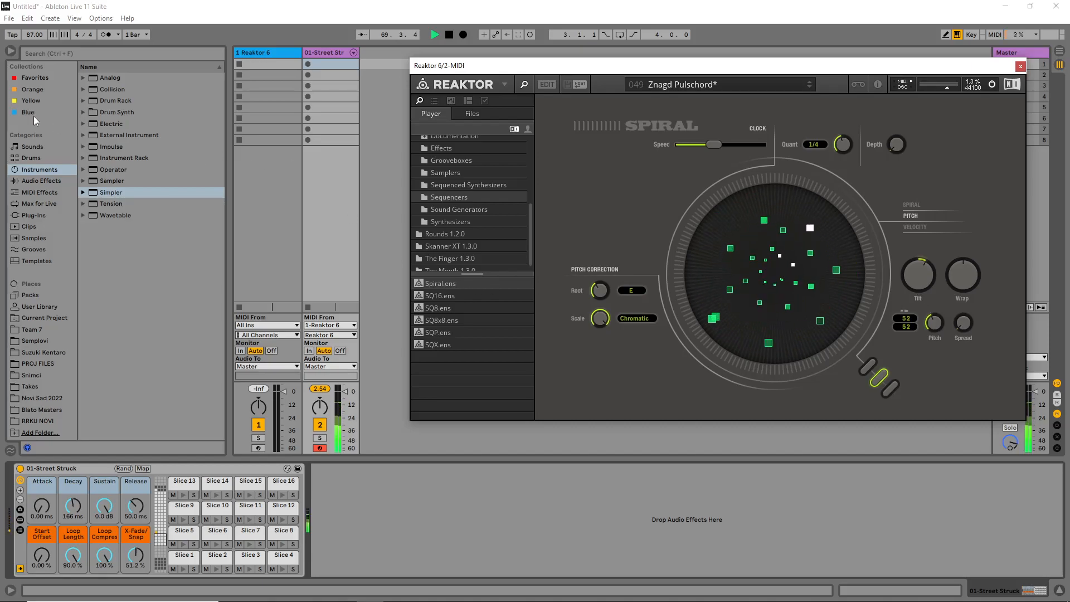
pyautogui.click(41, 192)
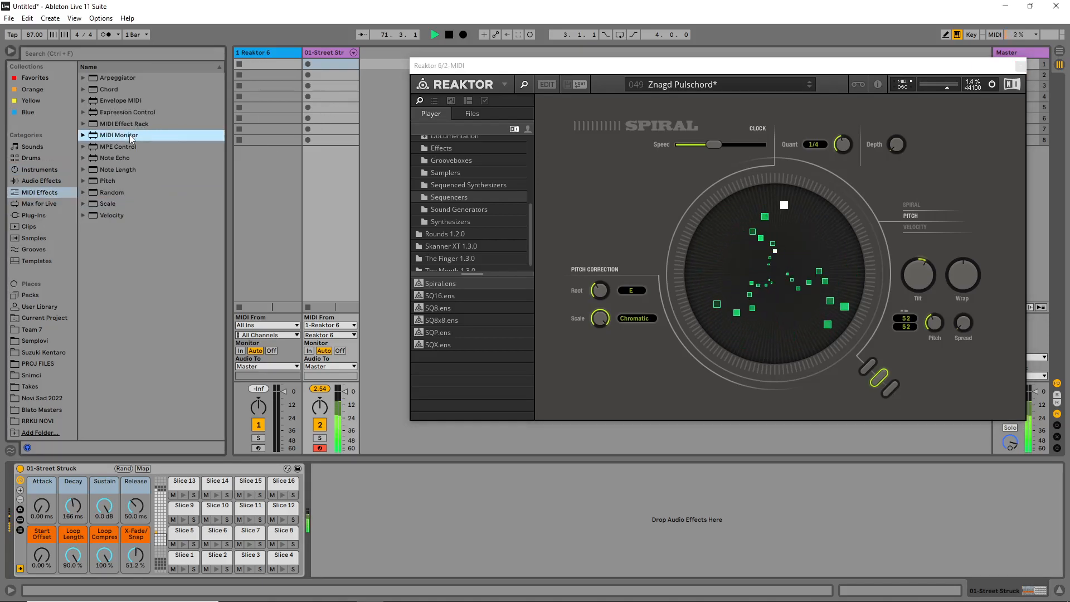
# - Load Envelope MIDI and Expression Control, then find MGranularMB in Favorites for the track
pyautogui.doubleClick(121, 101)
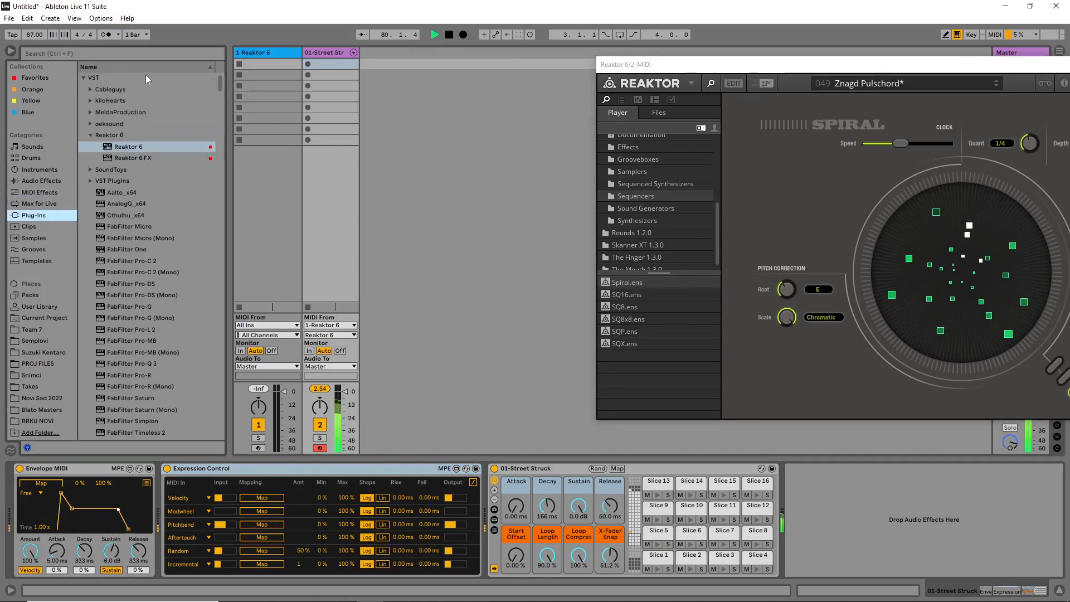
pyautogui.click(34, 77)
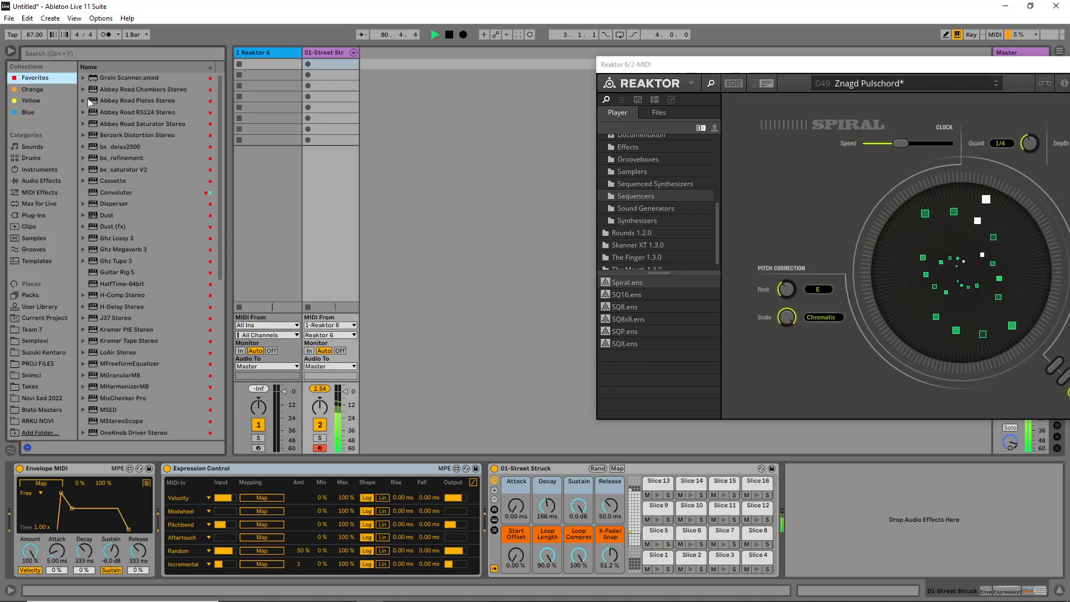
pyautogui.scroll(-3)
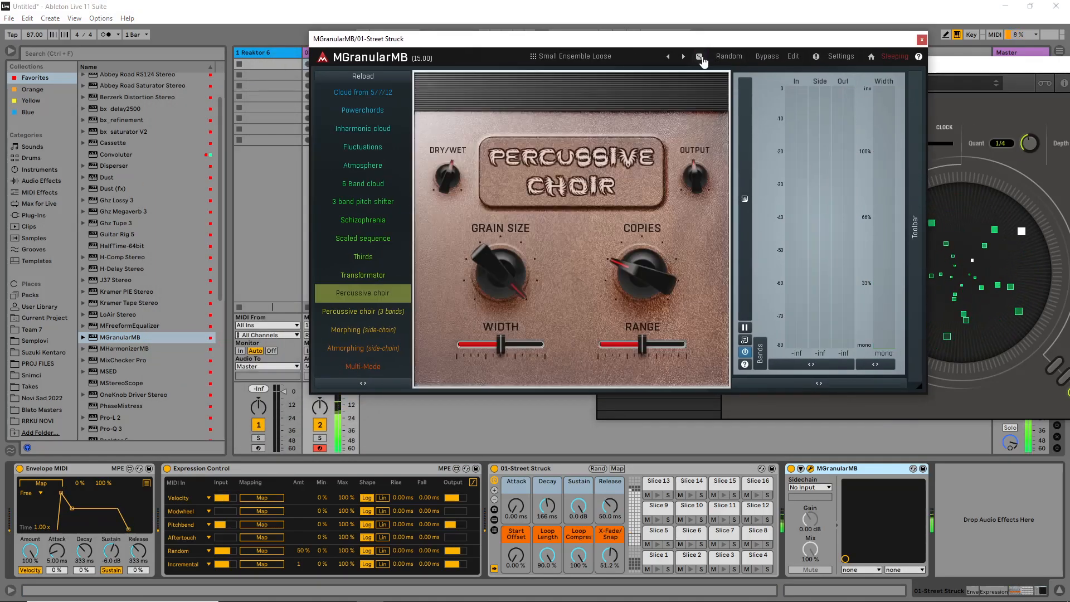
# - Load MGranularMB's Echo Voices preset and switch to its full parameter Edit view
pyautogui.click(362, 93)
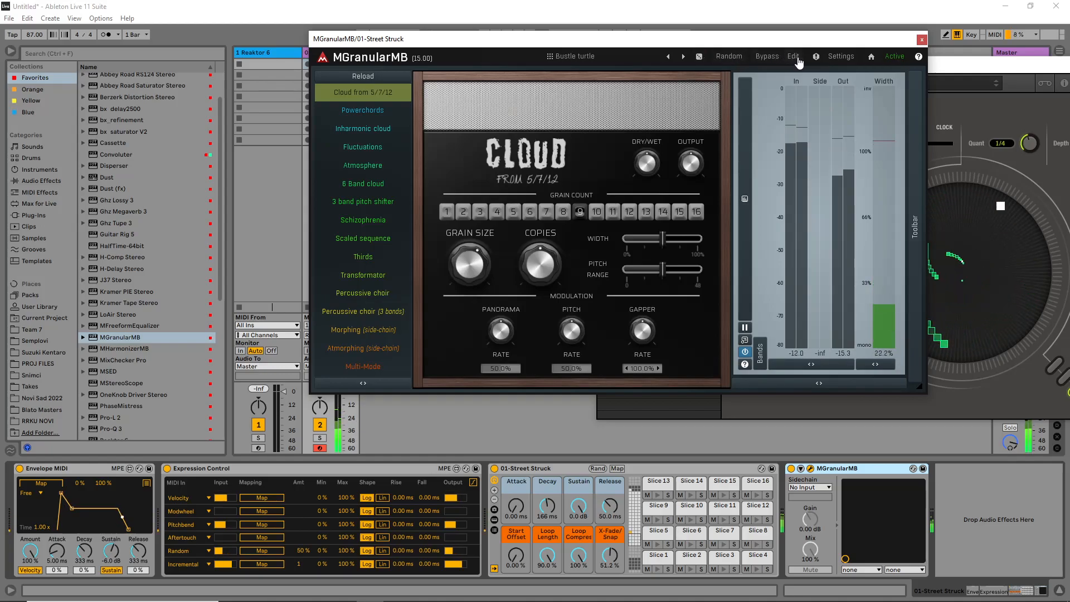
pyautogui.click(684, 55)
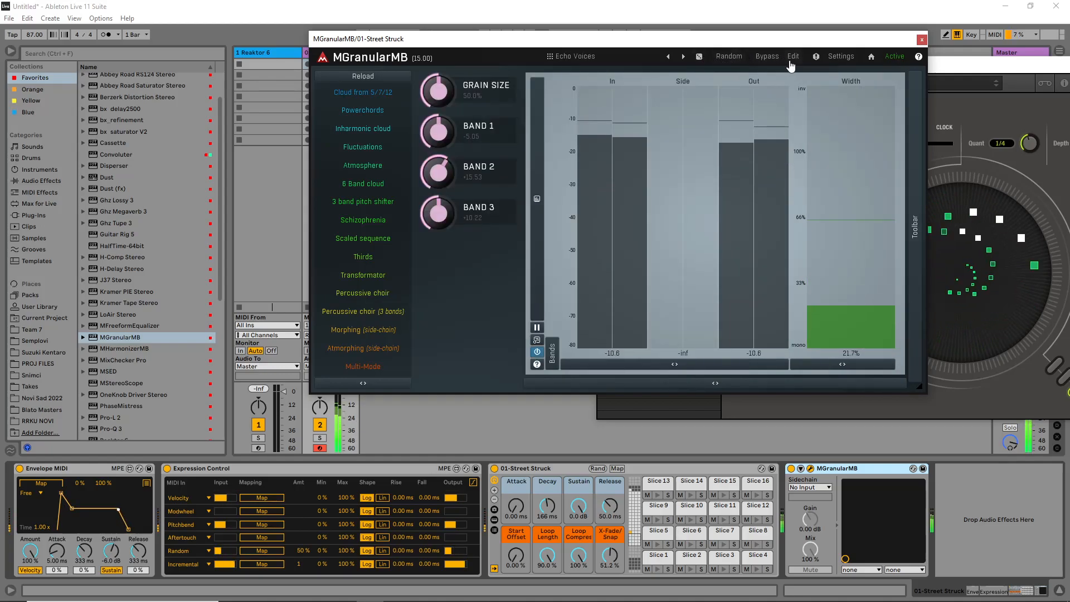
pyautogui.click(792, 56)
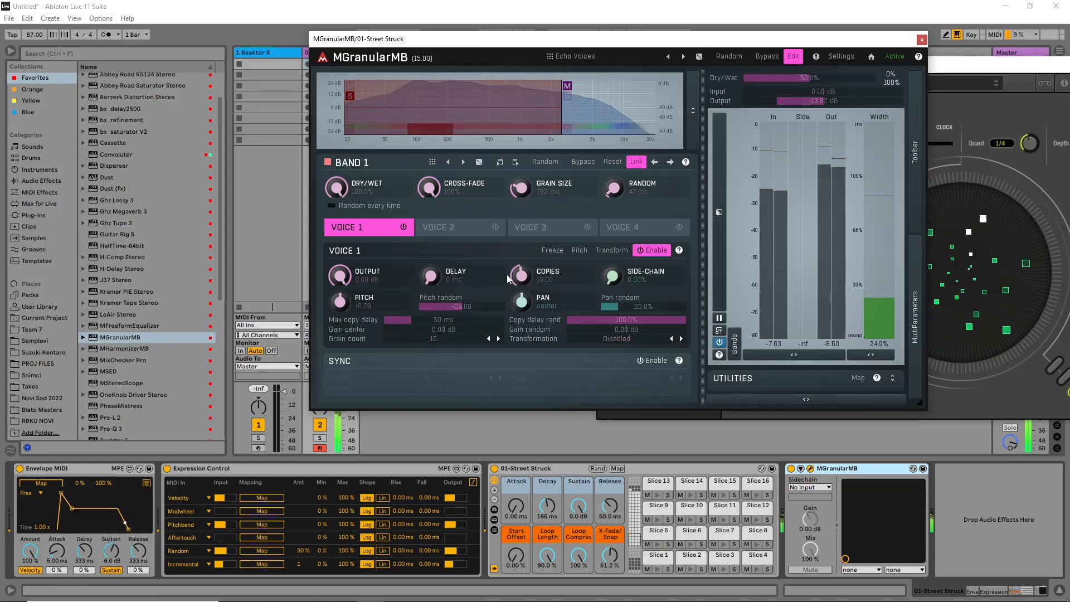
# - Raise band 1's voice copies and grain size, close the Spiral window, and select band 2
pyautogui.moveTo(521, 276); pyautogui.dragTo(520, 286)
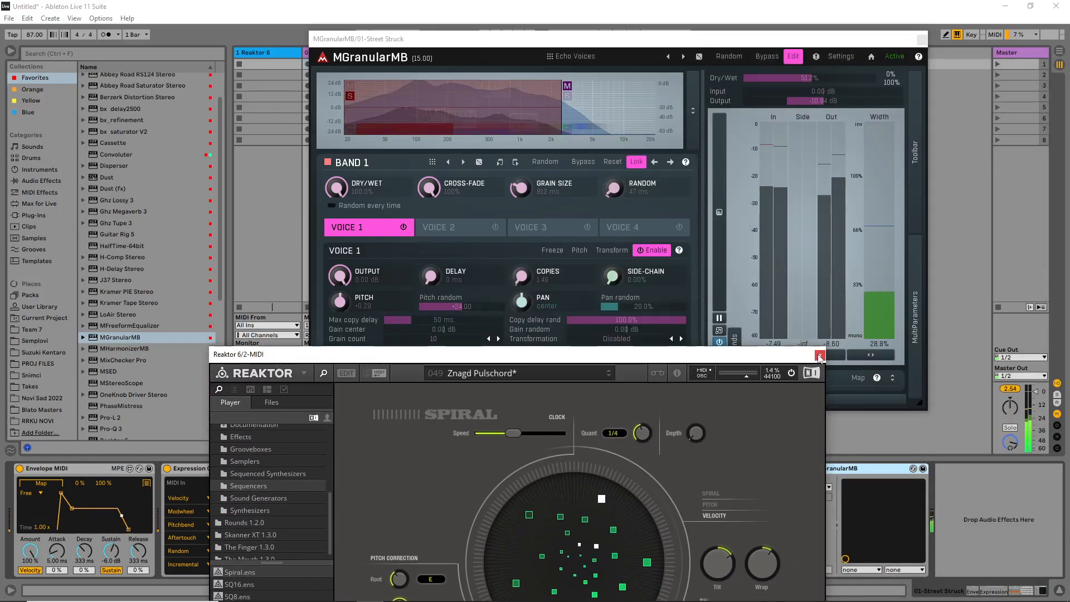
pyautogui.click(819, 354)
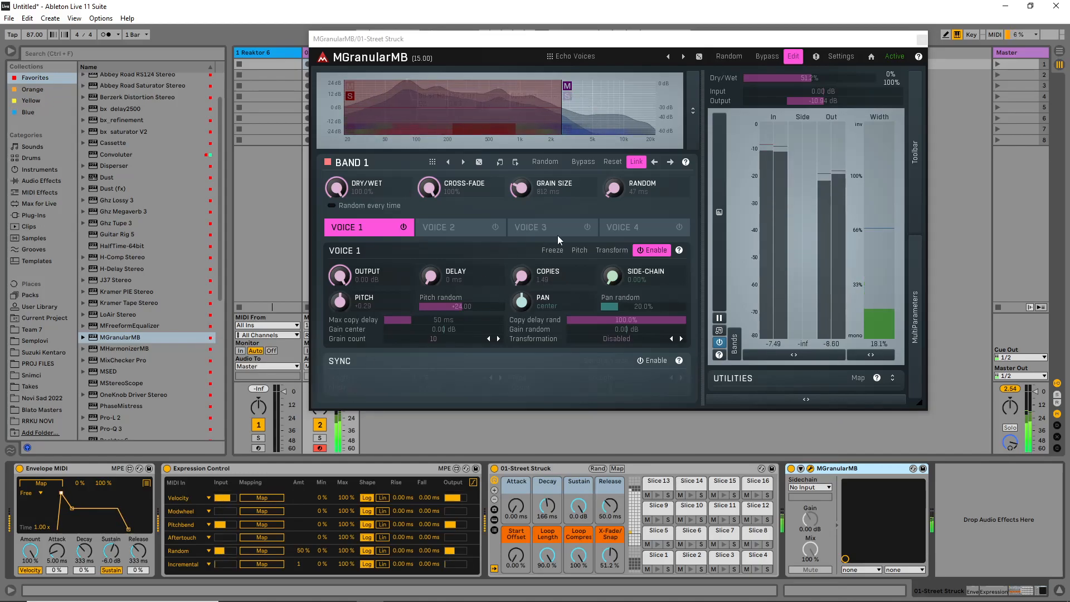
pyautogui.moveTo(521, 276); pyautogui.dragTo(521, 263)
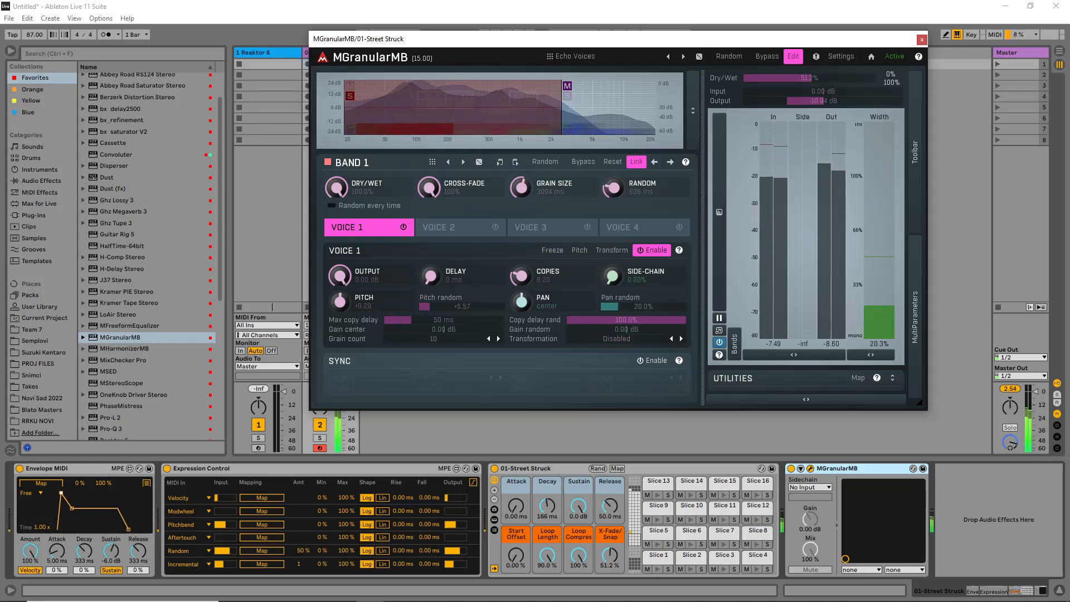
pyautogui.click(462, 162)
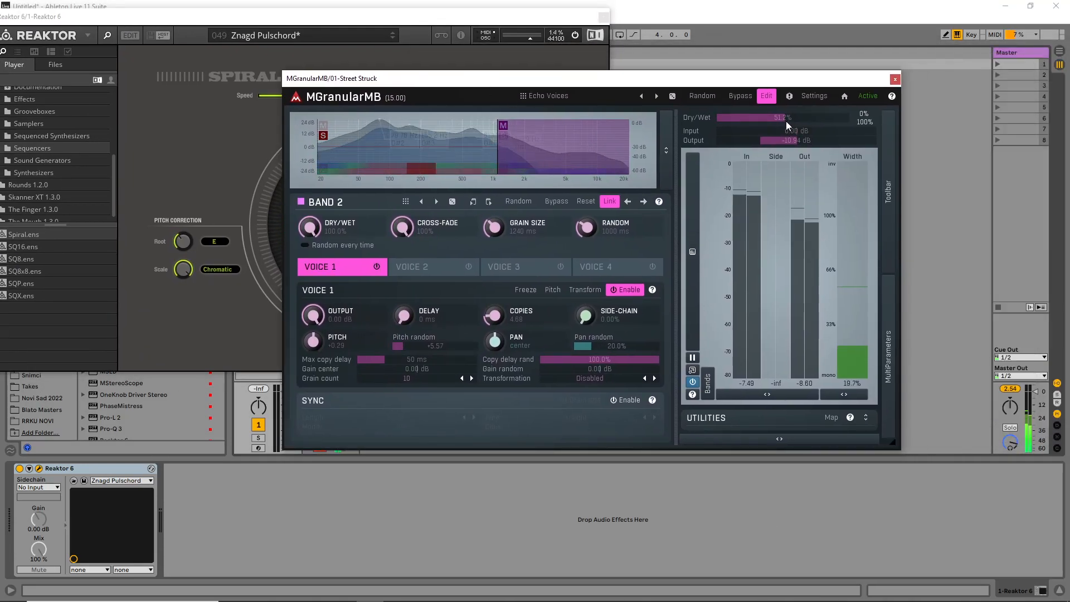
# - Move MGranularMB aside and add Spiral's clock depth to the Reaktor device's parameters
pyautogui.moveTo(791, 140); pyautogui.dragTo(795, 141)
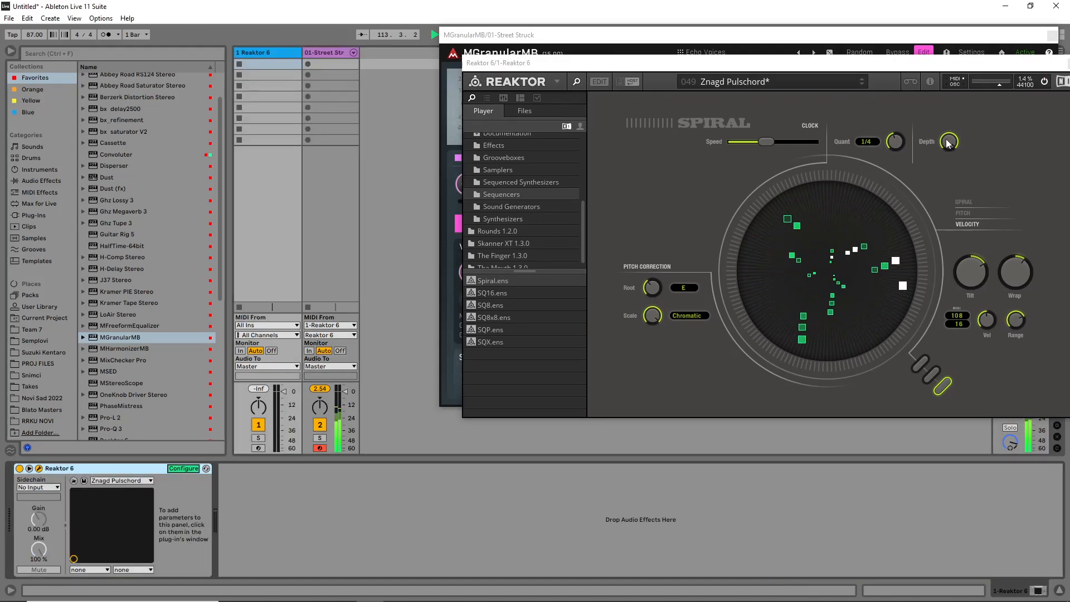
pyautogui.moveTo(766, 142); pyautogui.dragTo(775, 142)
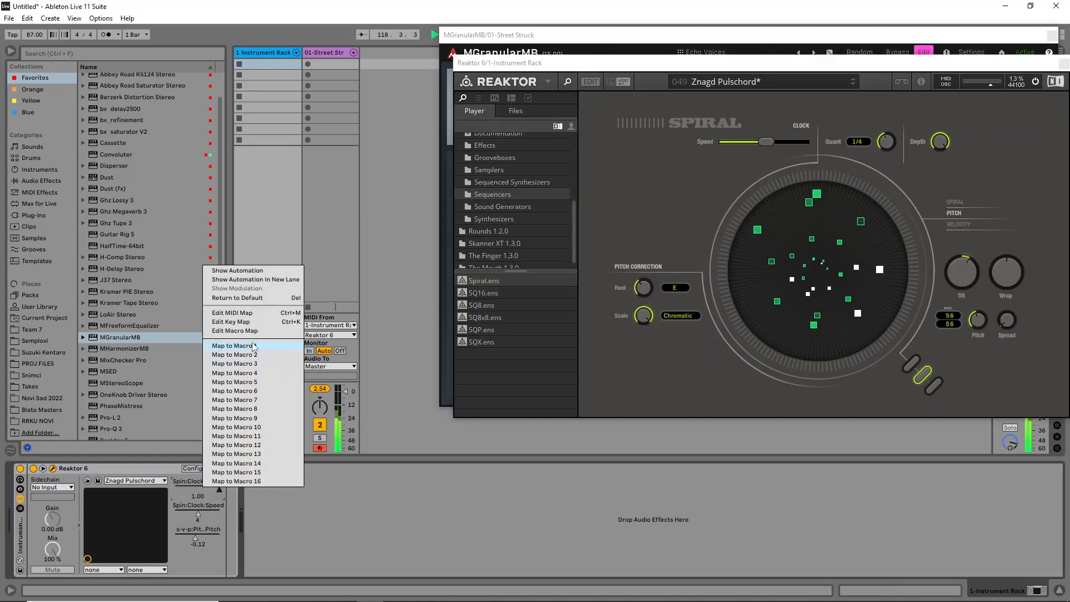
# - Map Spiral's clock depth to Macro 1 and another Spiral parameter to Macro 2
pyautogui.click(233, 345)
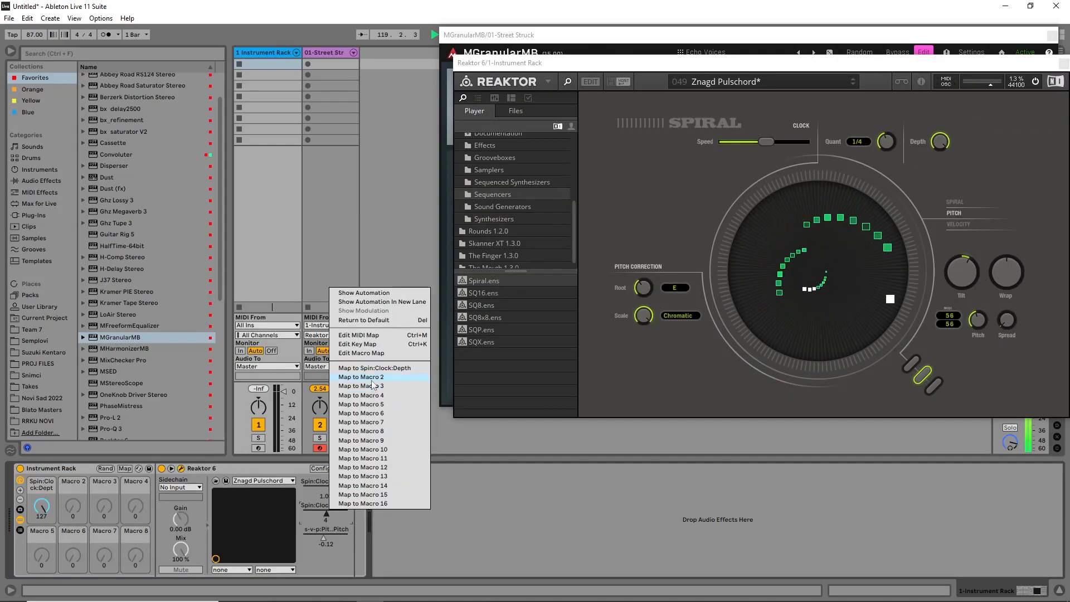
pyautogui.click(360, 377)
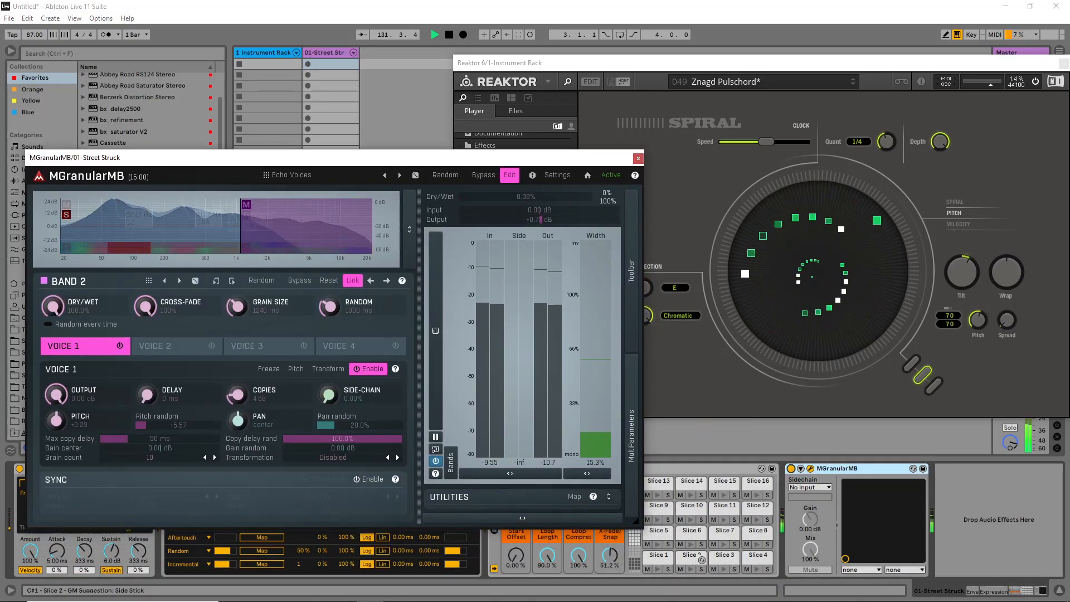
# - Set MGranularMB's overall dry/wet to about 12.4% and close its editor window
pyautogui.moveTo(458, 197); pyautogui.dragTo(470, 196)
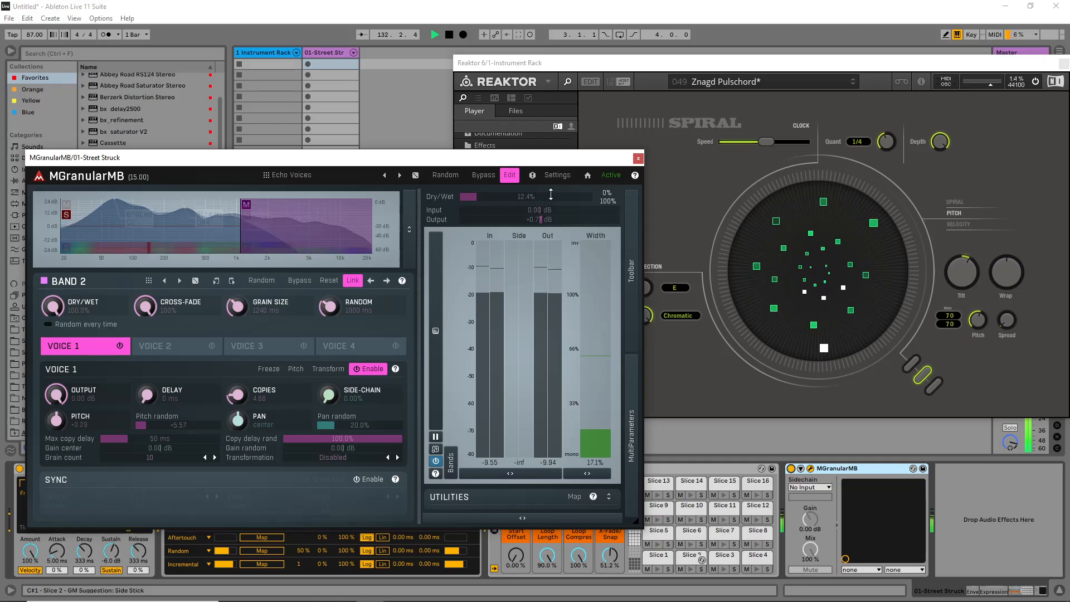
pyautogui.click(637, 157)
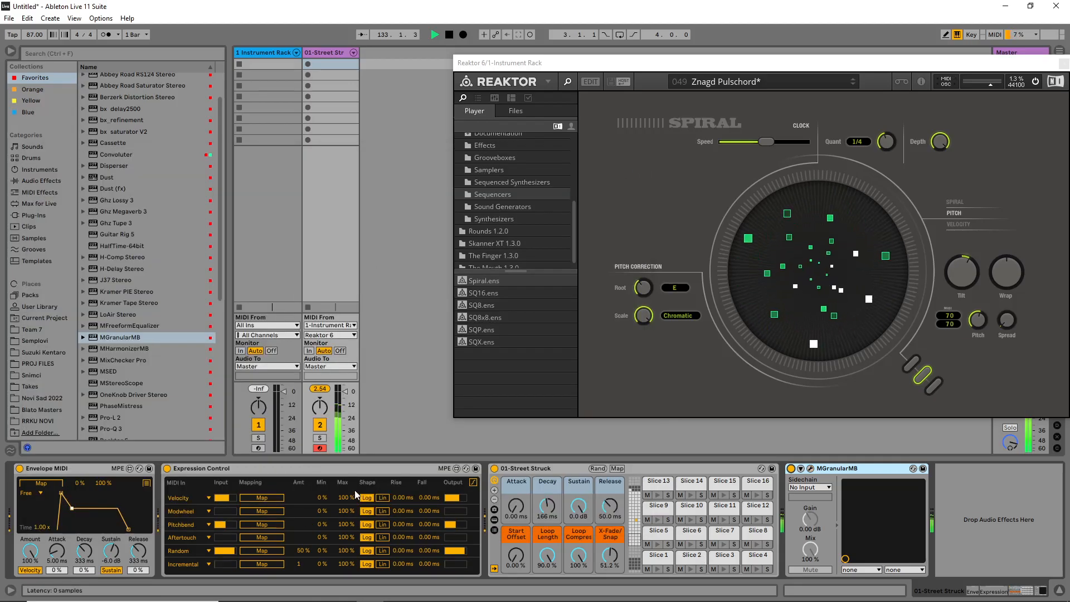